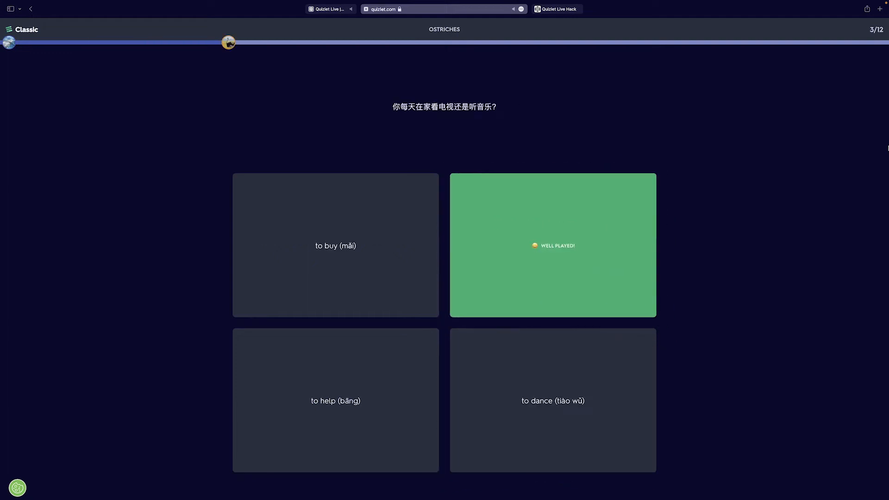
Pick the correct tiles, including school (xué xiào) for 学校, reaching question 5 of 12.
{"action": "left_click", "coordinate": [552, 244]}
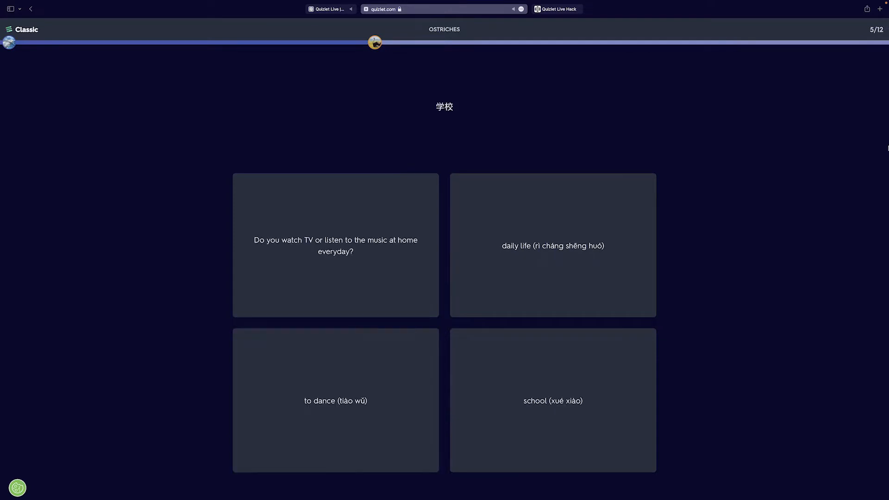
{"action": "left_click", "coordinate": [553, 9]}
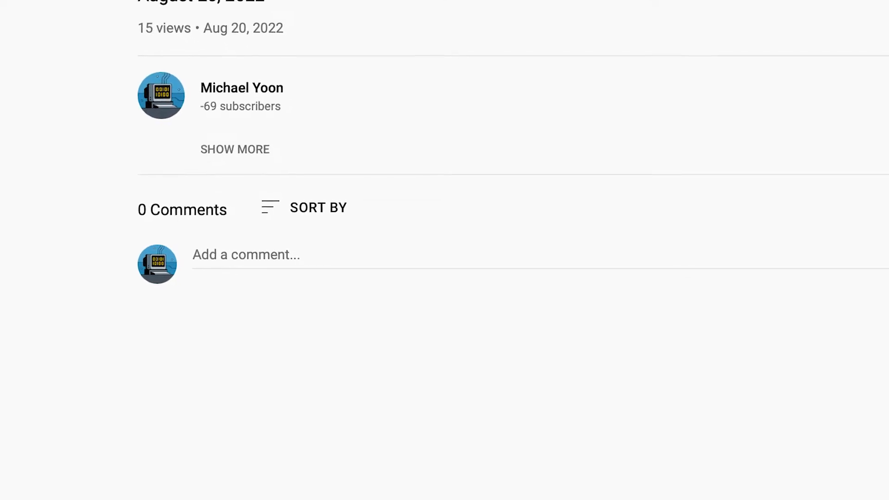
{"action": "scroll", "scroll_direction": "up", "scroll_amount": 3}
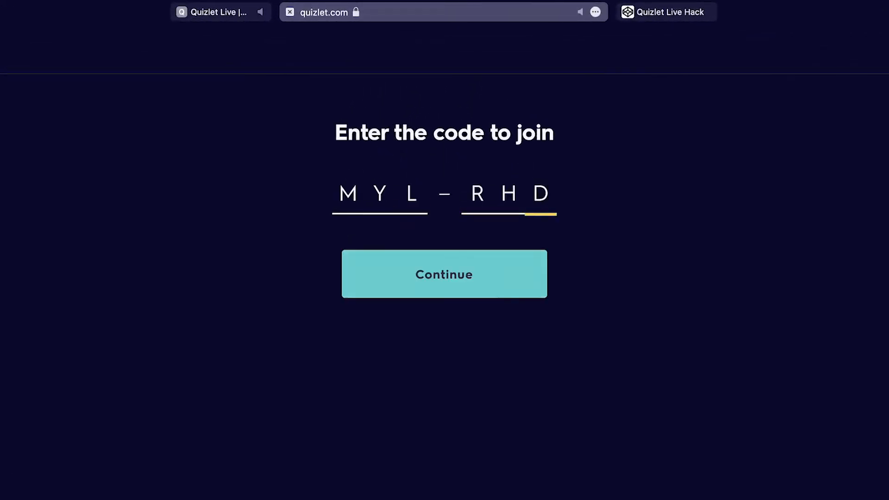
{"action": "left_click", "coordinate": [444, 274]}
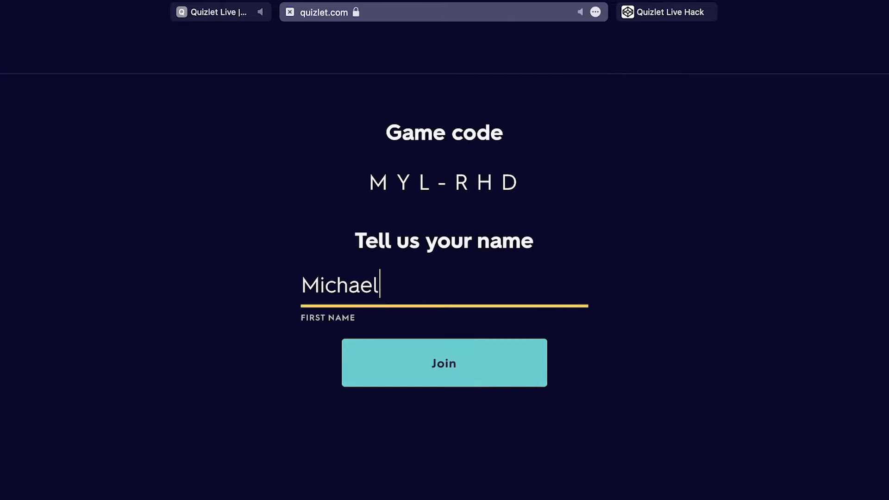
{"action": "left_click", "coordinate": [444, 362]}
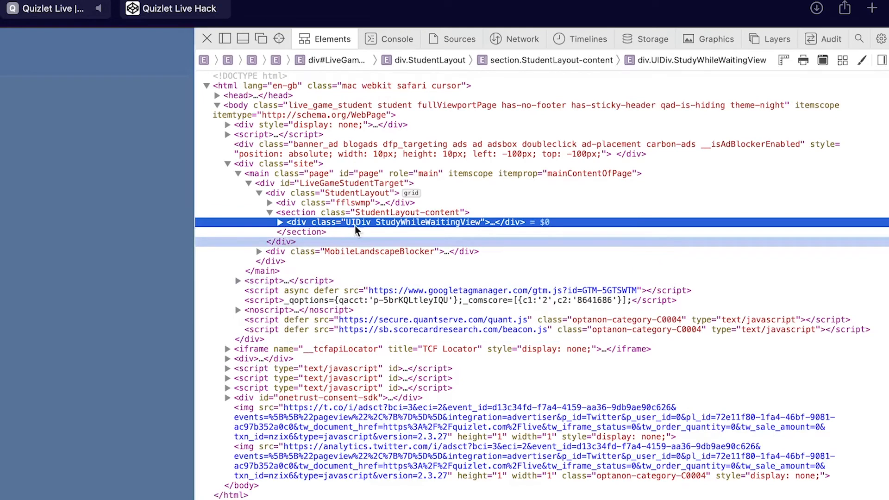
Run the setInterval auto-answer script from the Web Inspector console.
{"action": "left_click", "coordinate": [397, 39]}
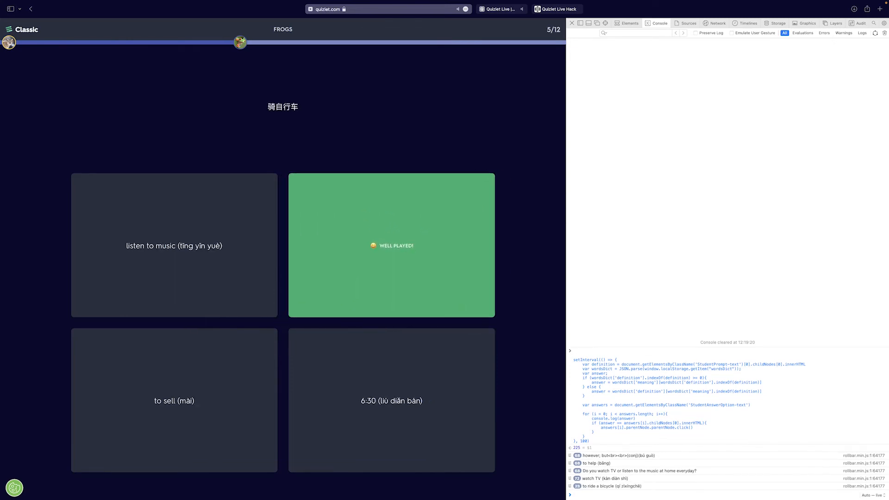
Let the script answer correctly, advancing the match from question 5 to 6 of 12.
{"action": "left_click", "coordinate": [391, 244]}
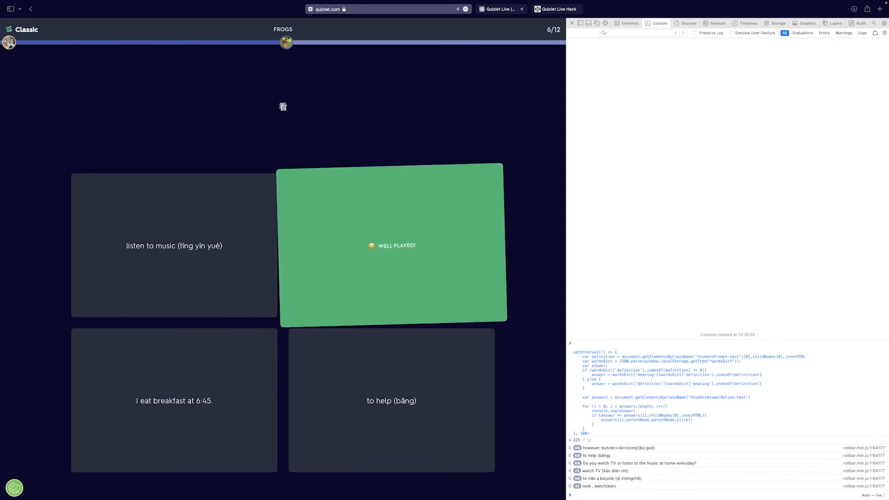